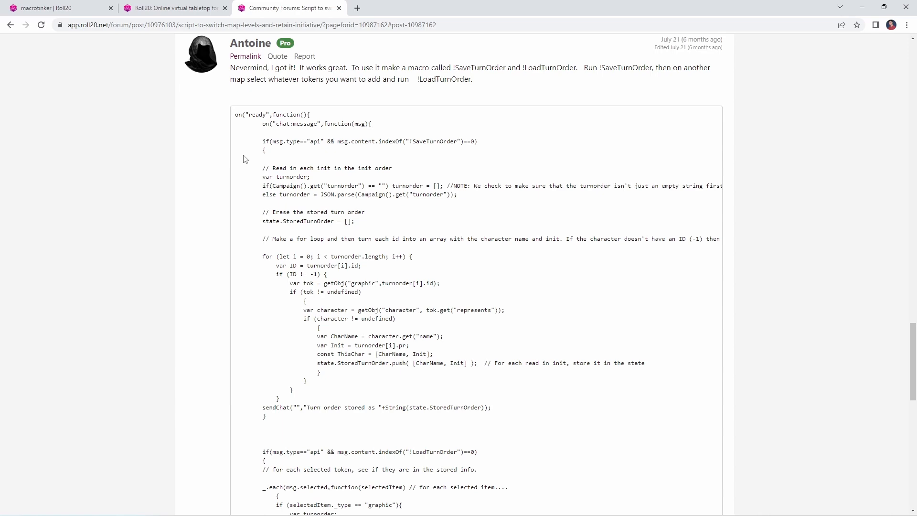
mouse_move(235, 119)
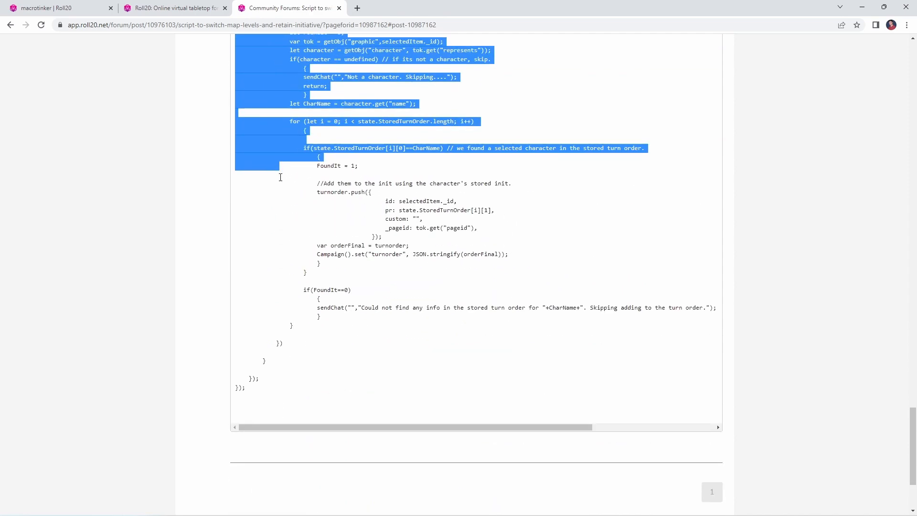
- Select the full SaveTurnOrder/LoadTurnOrder script in Antoine's forum reply for copying
scroll(down, 3)
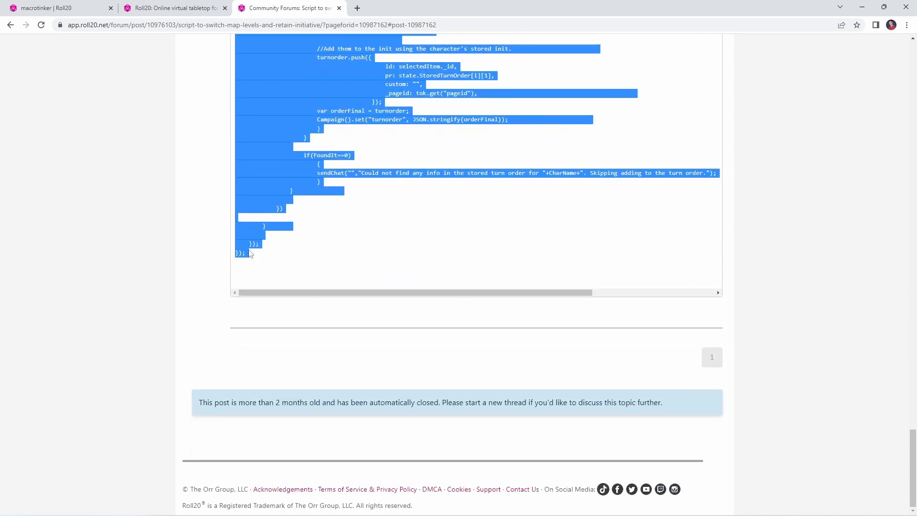
mouse_move(302, 218)
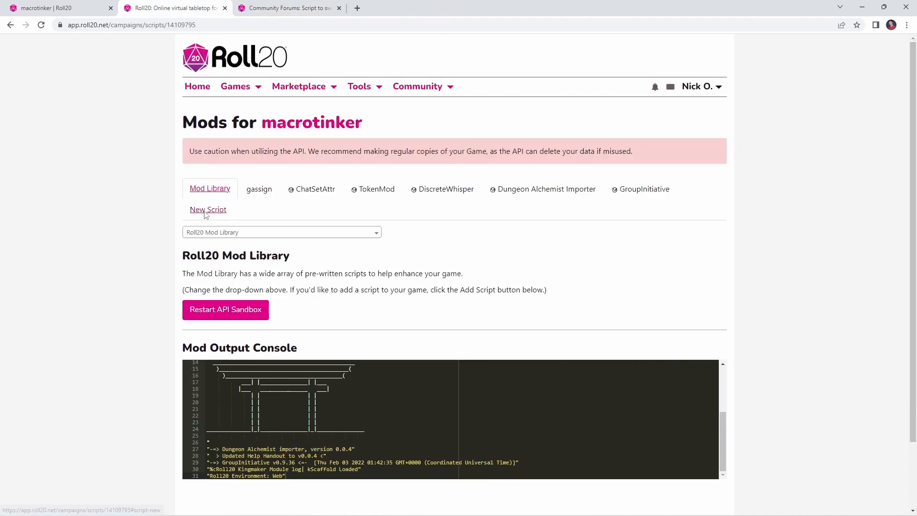
- Create and save a new mod script named restoreInit with the pasted code, then restart the sandbox
click(208, 209)
text(resto)
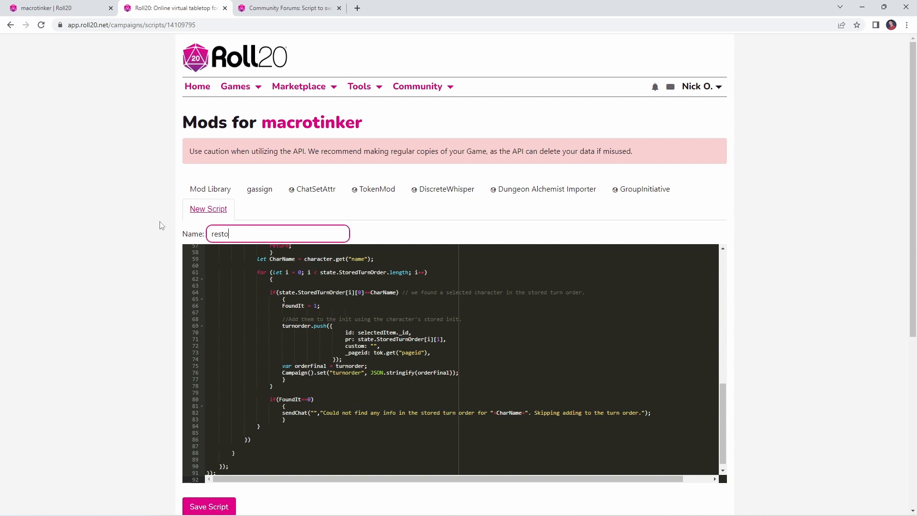
text(reInit)
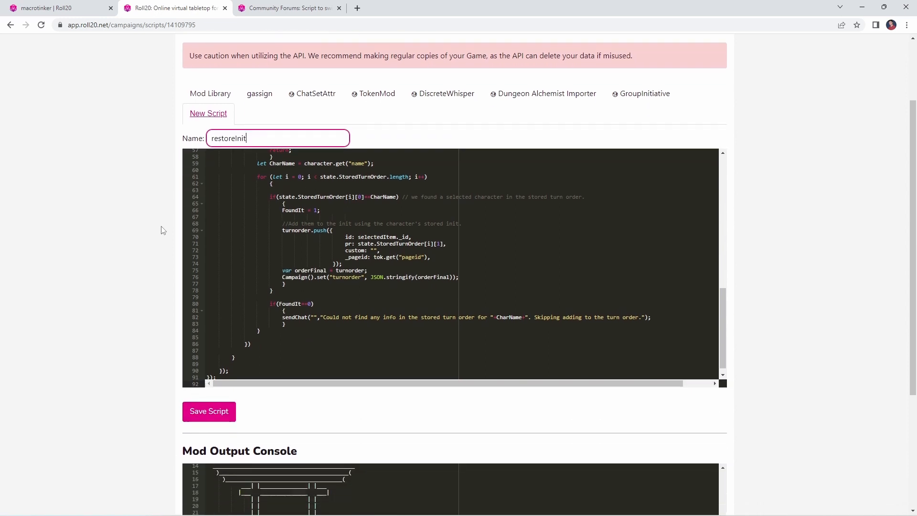
click(209, 411)
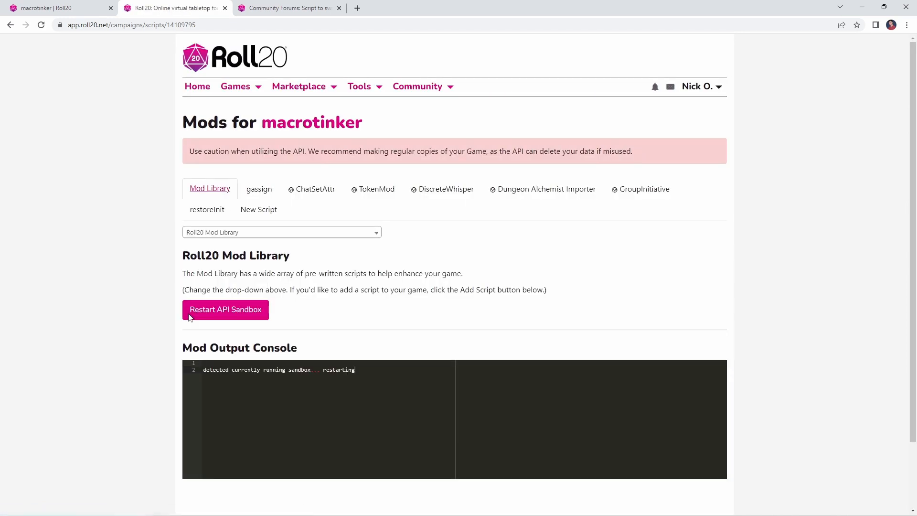
click(225, 309)
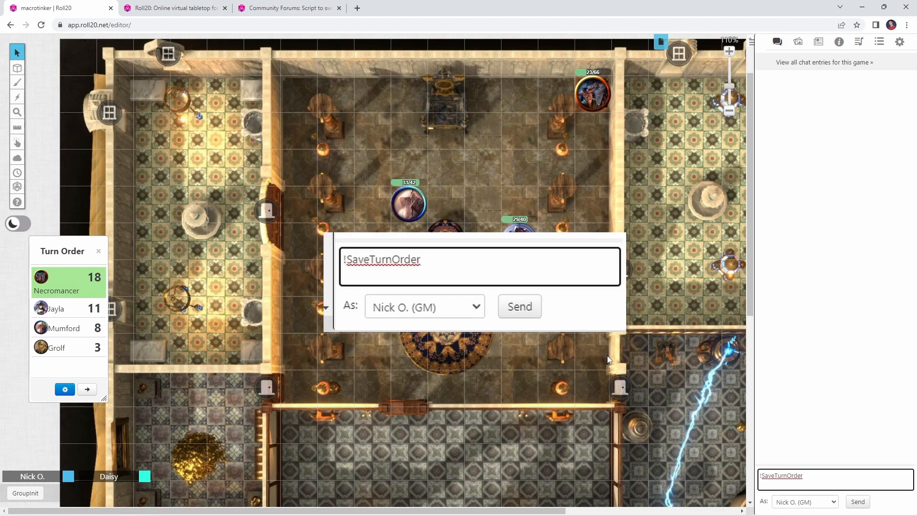
- Send !SaveTurnOrder so chat stores Necromancer 18, Jayla 11, Mumford 8, Grolf 3
click(518, 306)
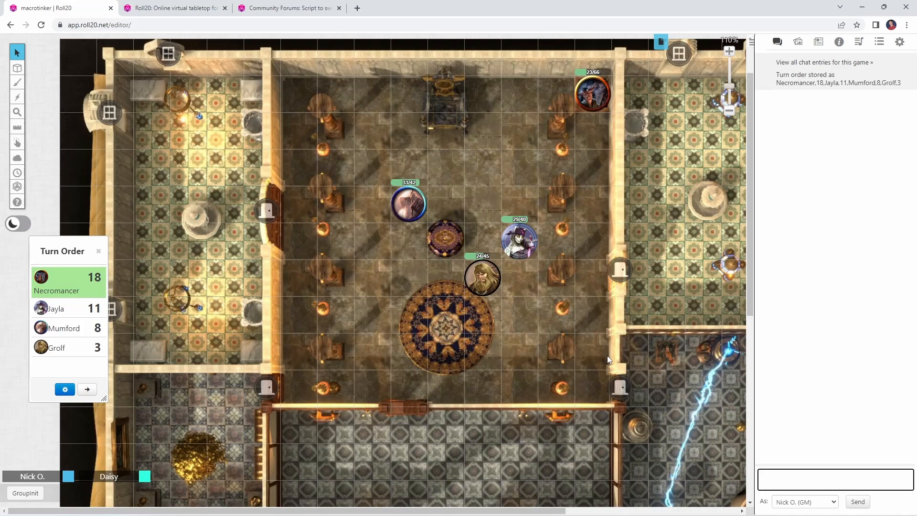
mouse_move(660, 44)
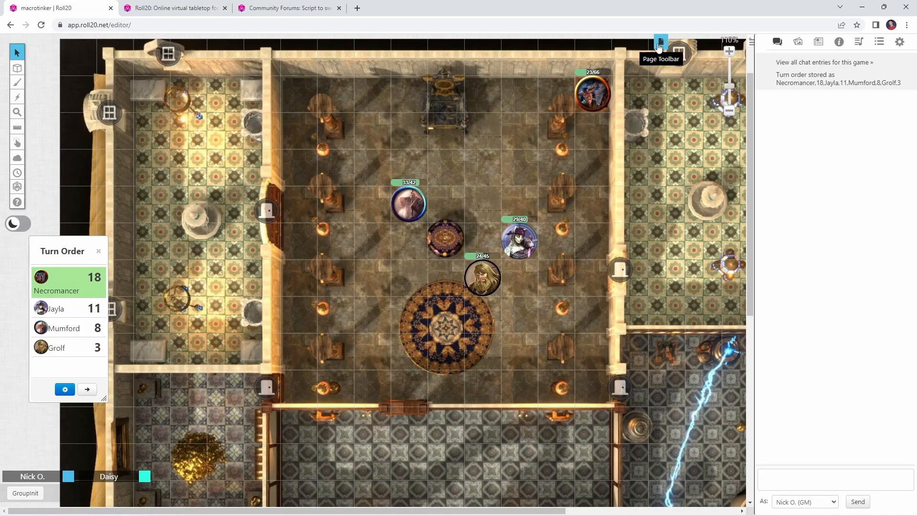
- Switch to the Palace Basement map and clear all entries from the turn order
click(659, 46)
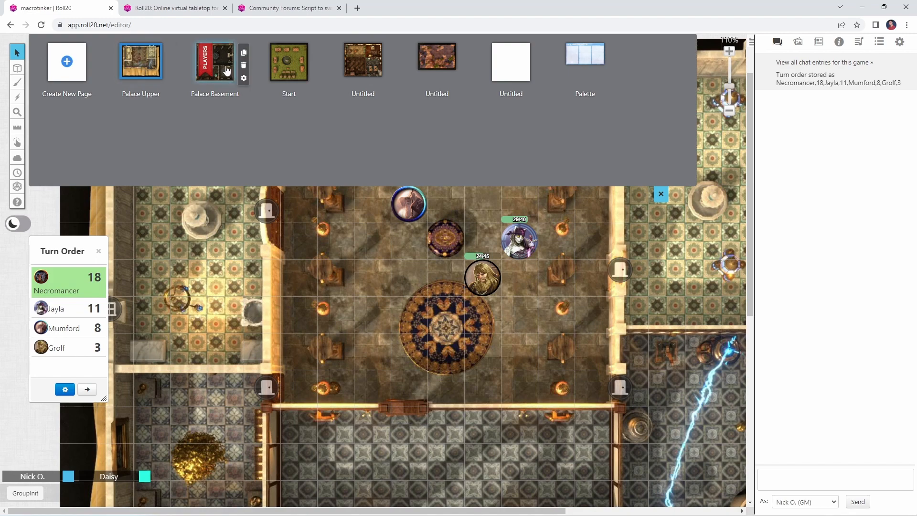
click(215, 61)
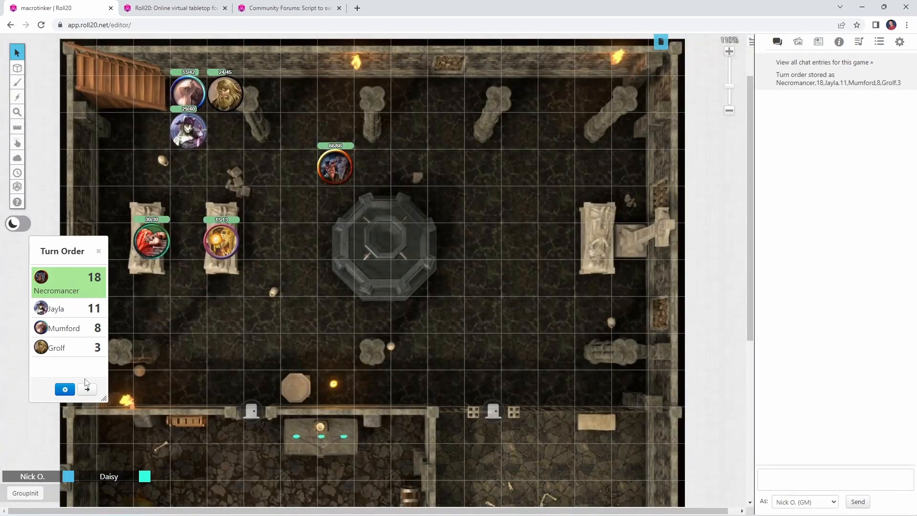
click(64, 389)
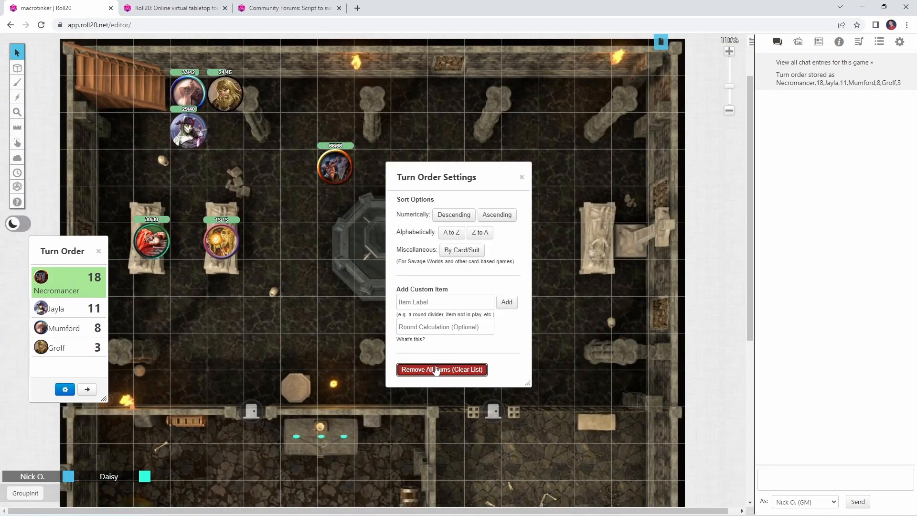
click(441, 369)
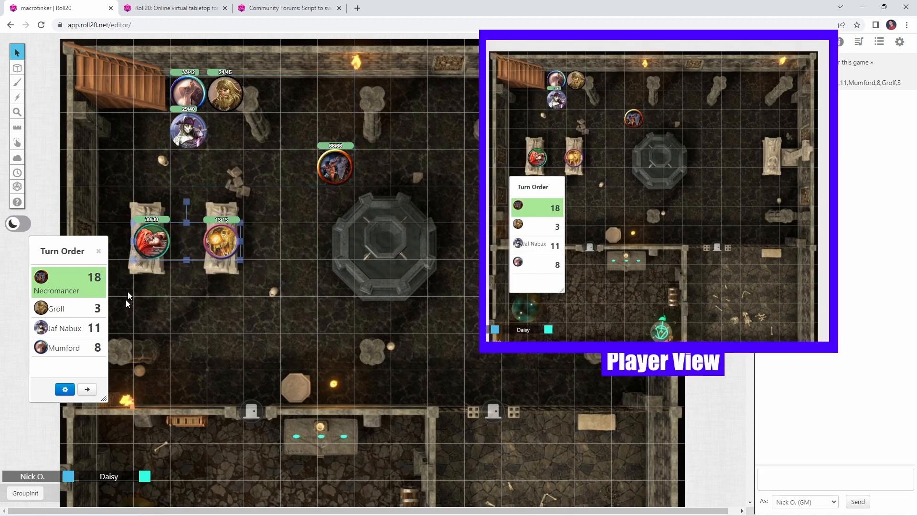
- Roll GroupInit for the skeleton tokens, adding Burning Skeleton 10 into the sorted turn order
click(25, 493)
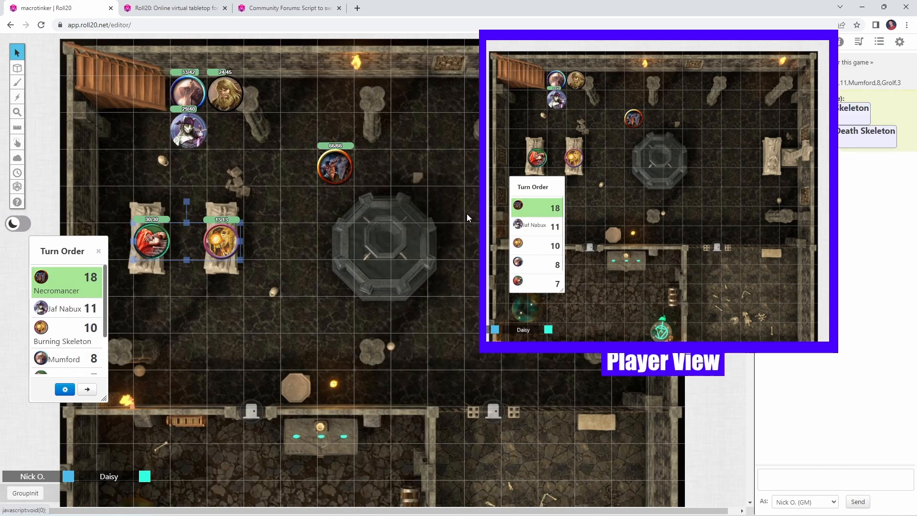
mouse_move(382, 255)
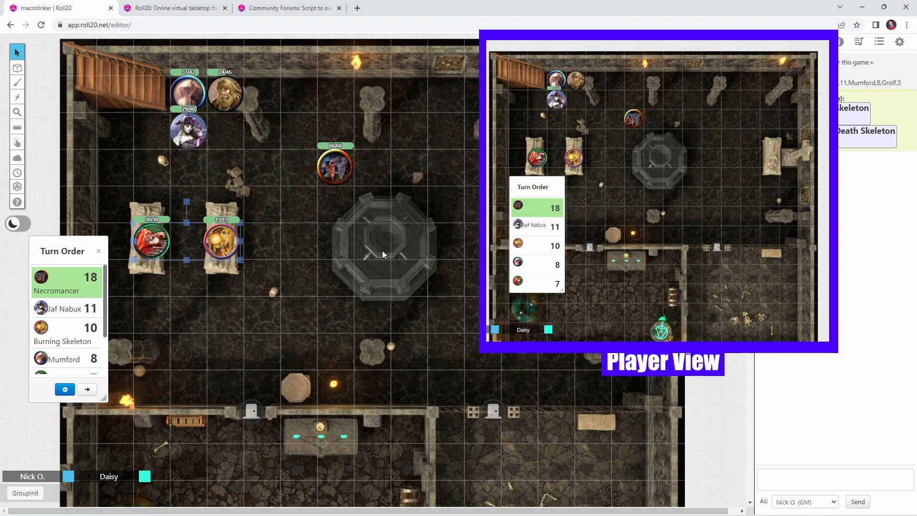